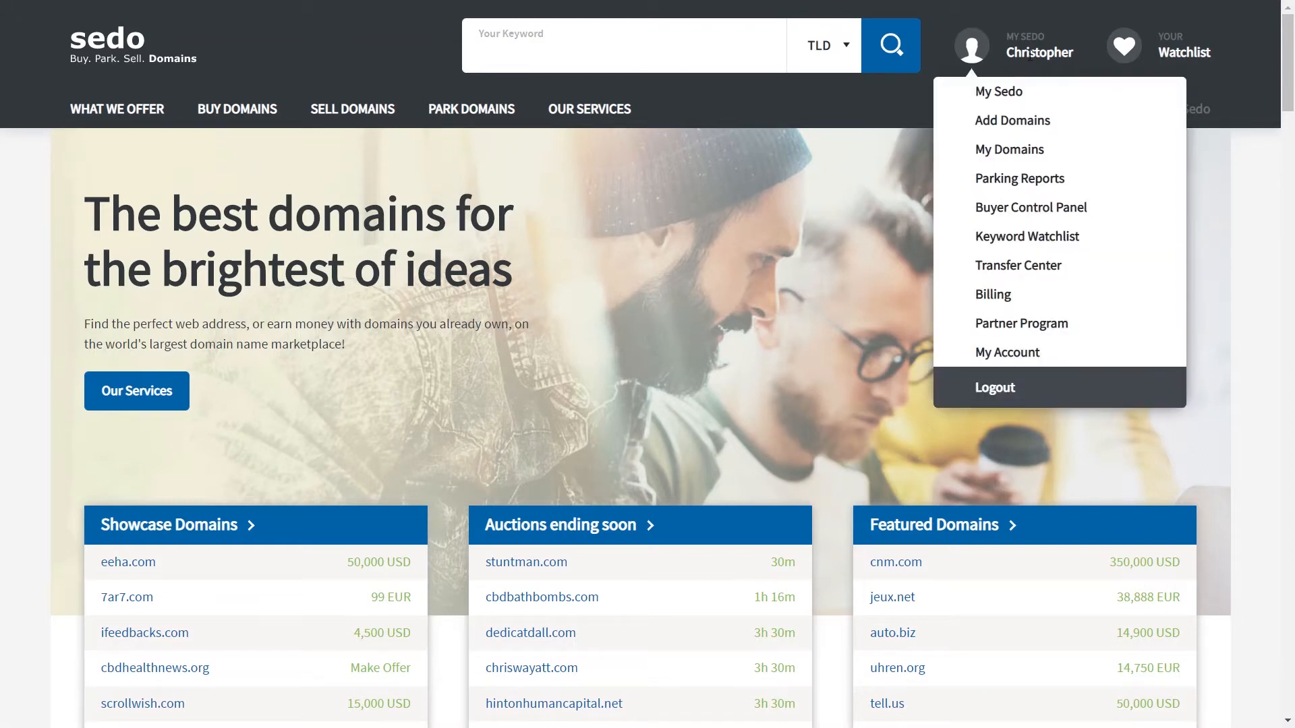
Enter sedoexampledomain10.com to sedoexampledomain13.com in Add Domains, accept the agreements, and go to Step 2
click(1012, 121)
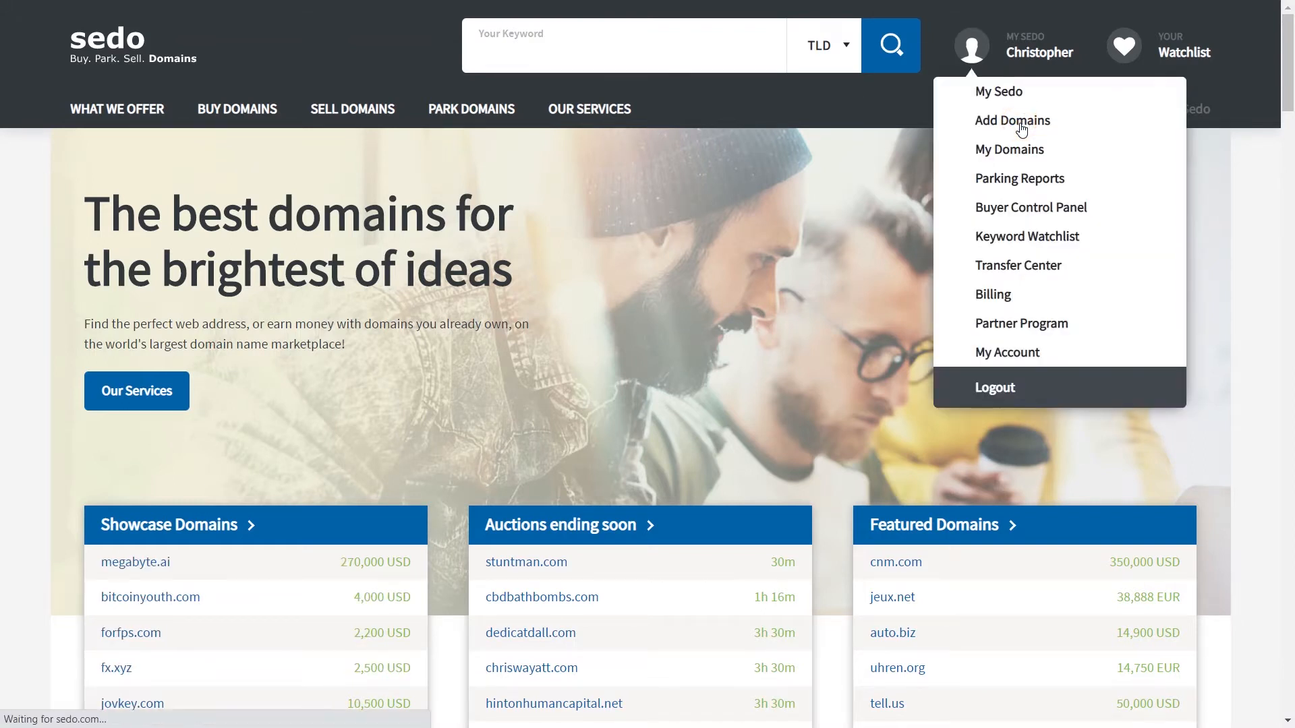
click(1012, 120)
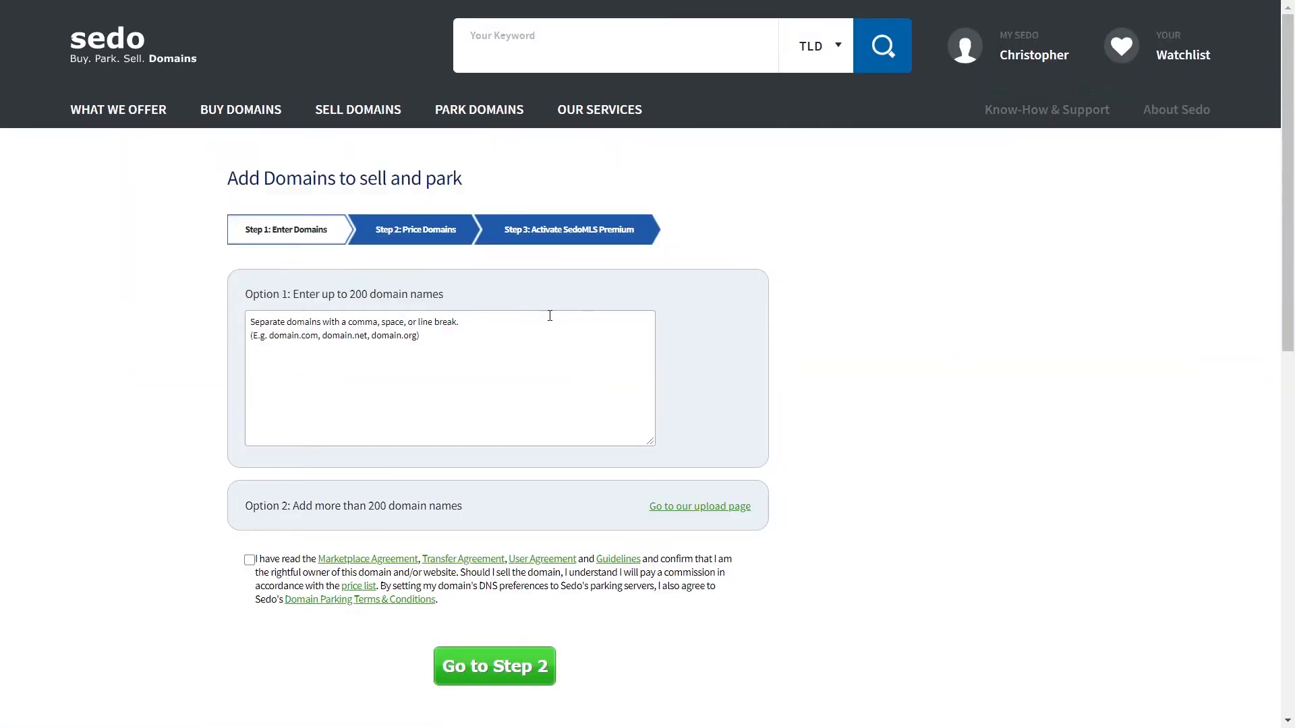
text(sedoexampledomain10.com)
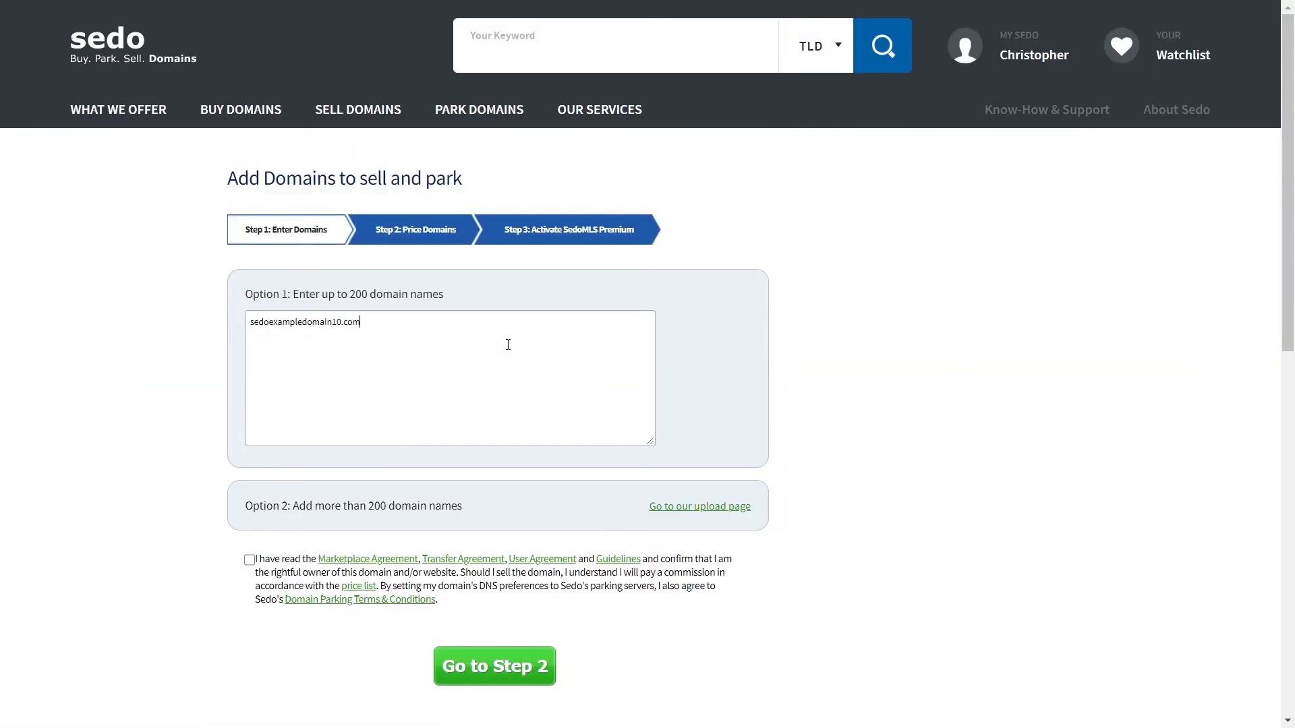
text(sedoexampledomain11.com sedoexampledomain12.com)
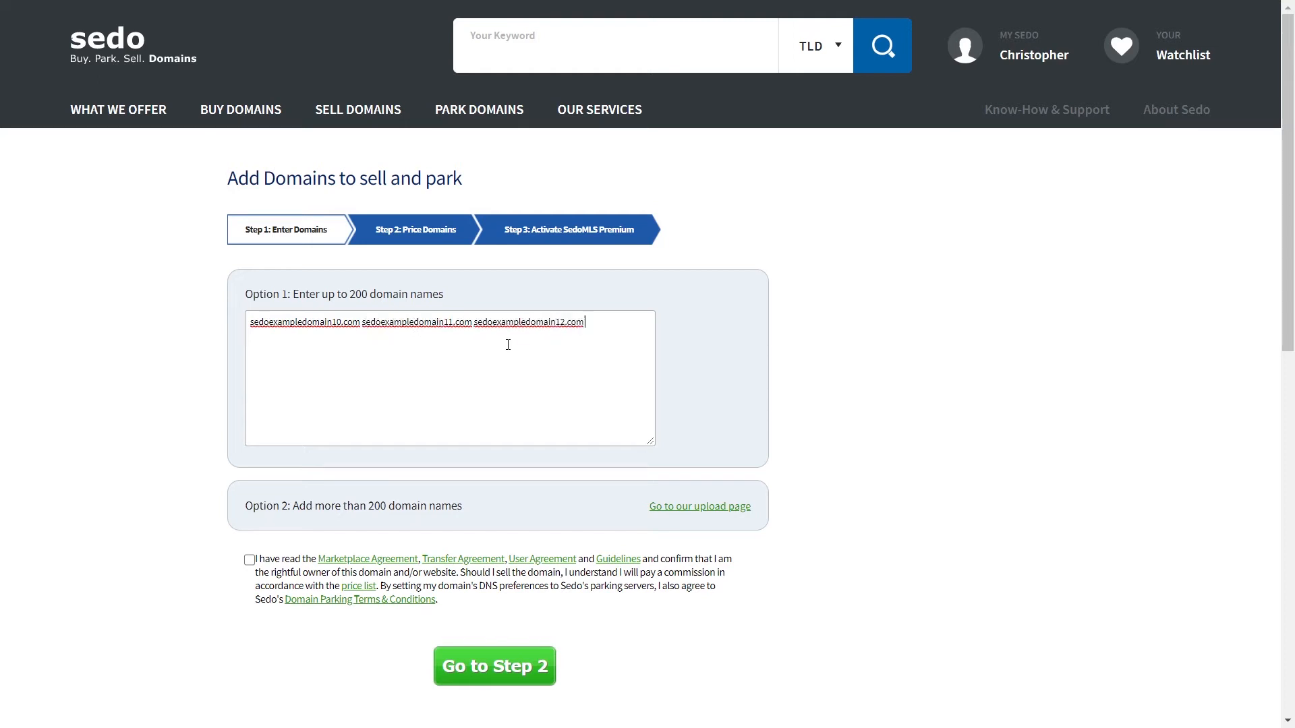
text(sedoexampledomain13.com)
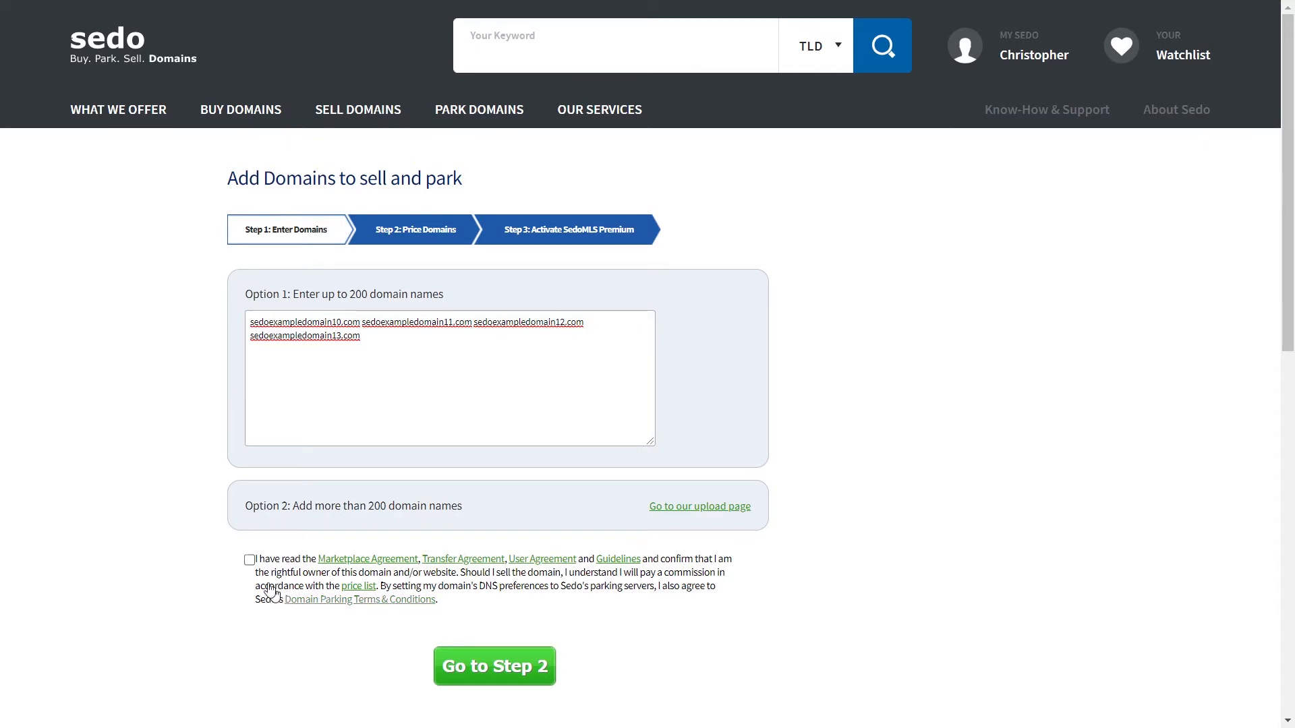
click(249, 560)
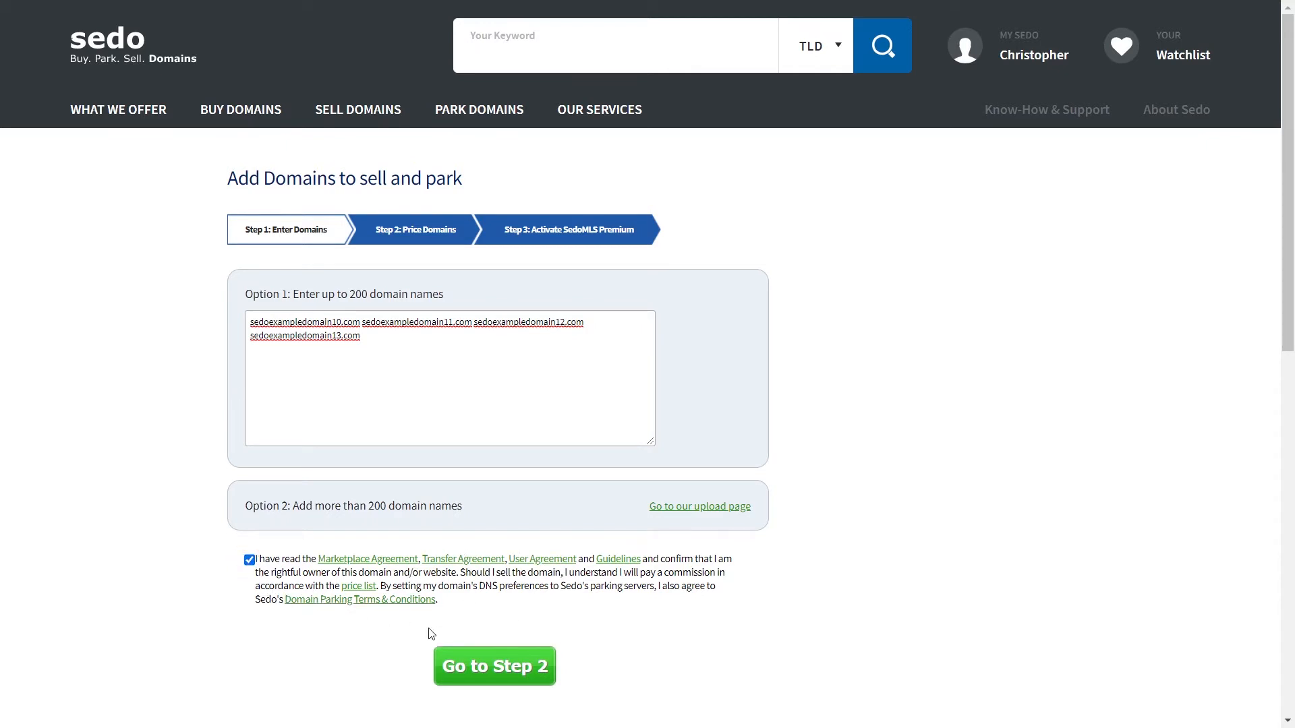
click(494, 666)
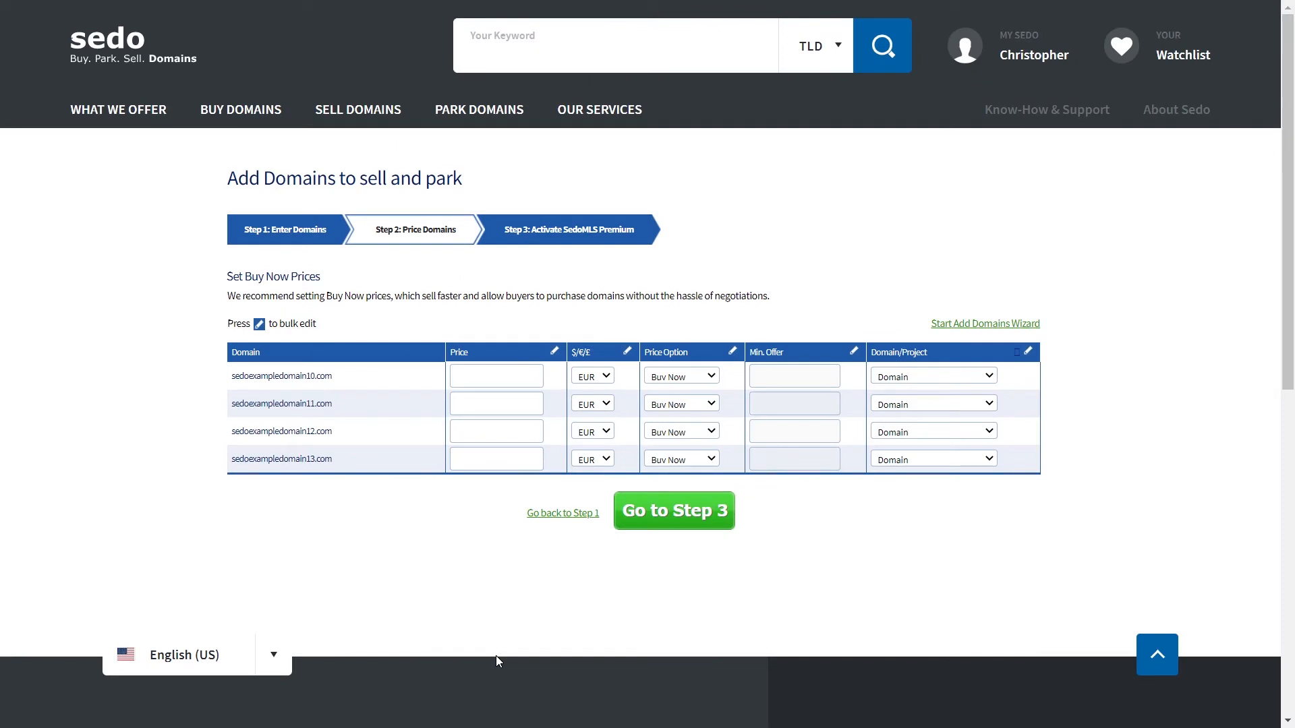
mouse_move(468, 659)
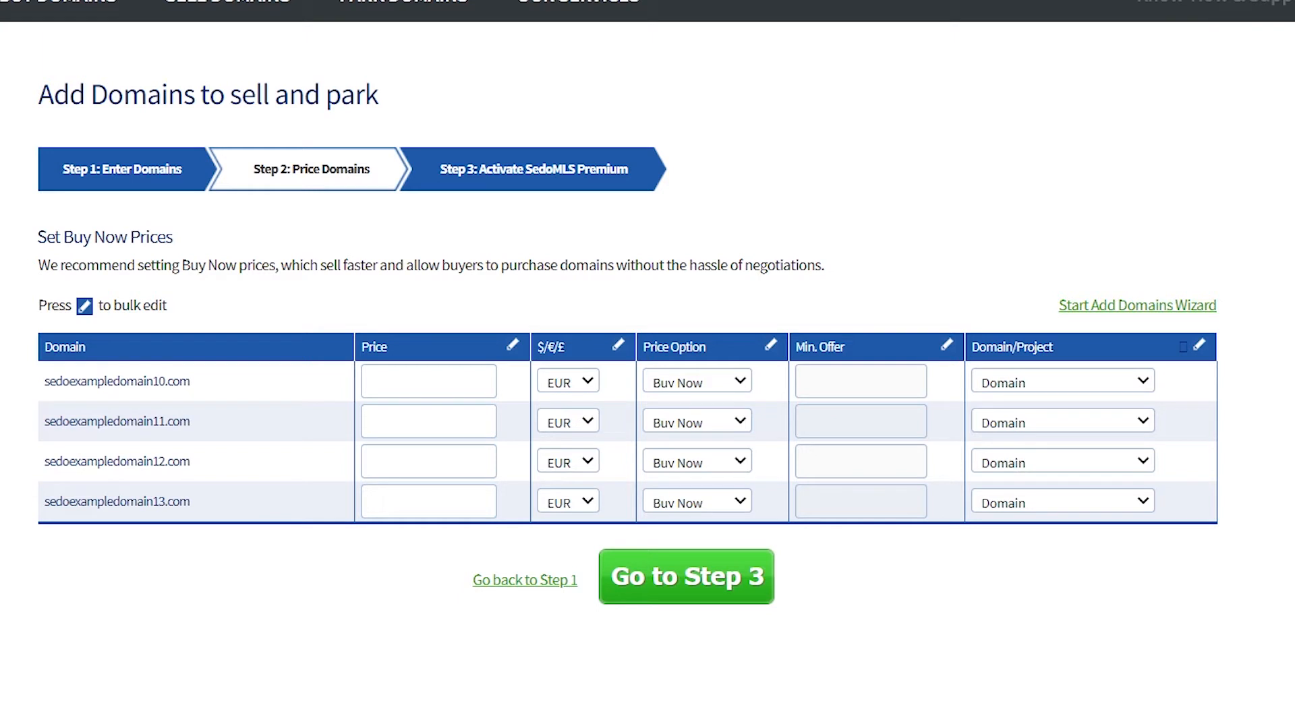
mouse_move(680, 426)
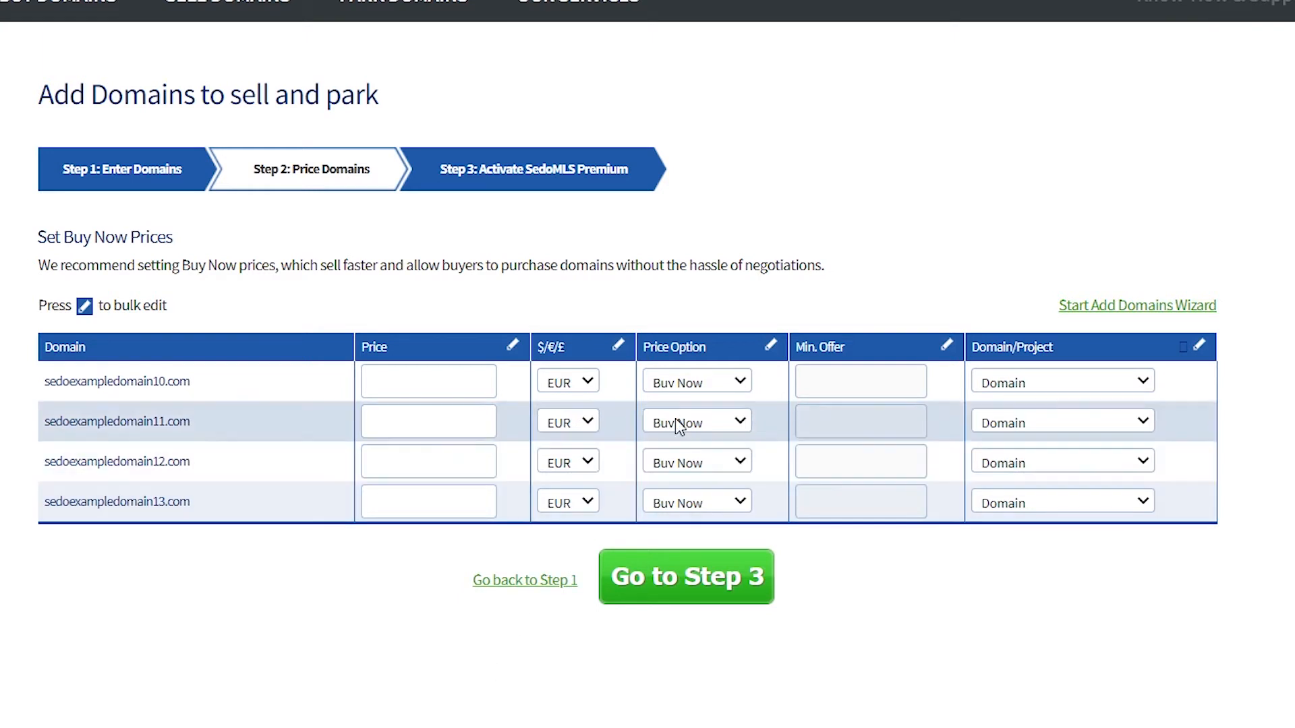
Set sedoexampledomain10.com to Make Offer, 40 minimum offer, 150 $US, classified as Domain
click(696, 382)
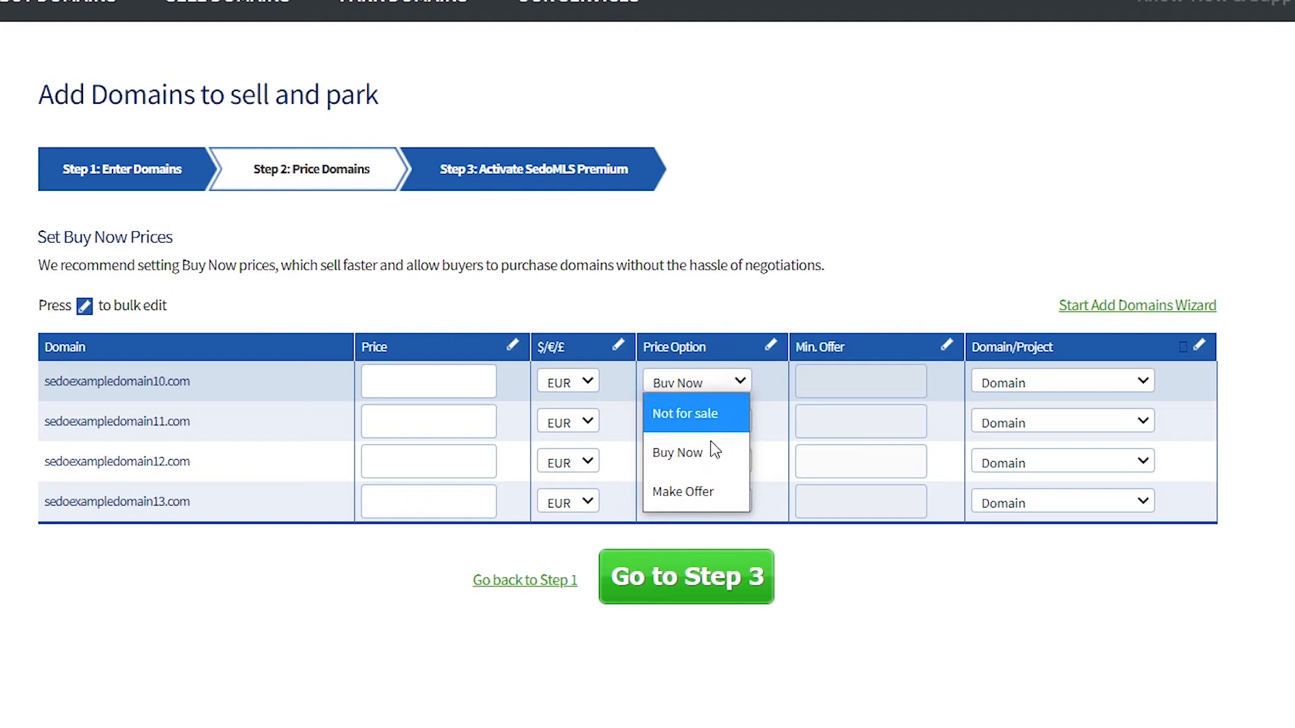
mouse_move(704, 452)
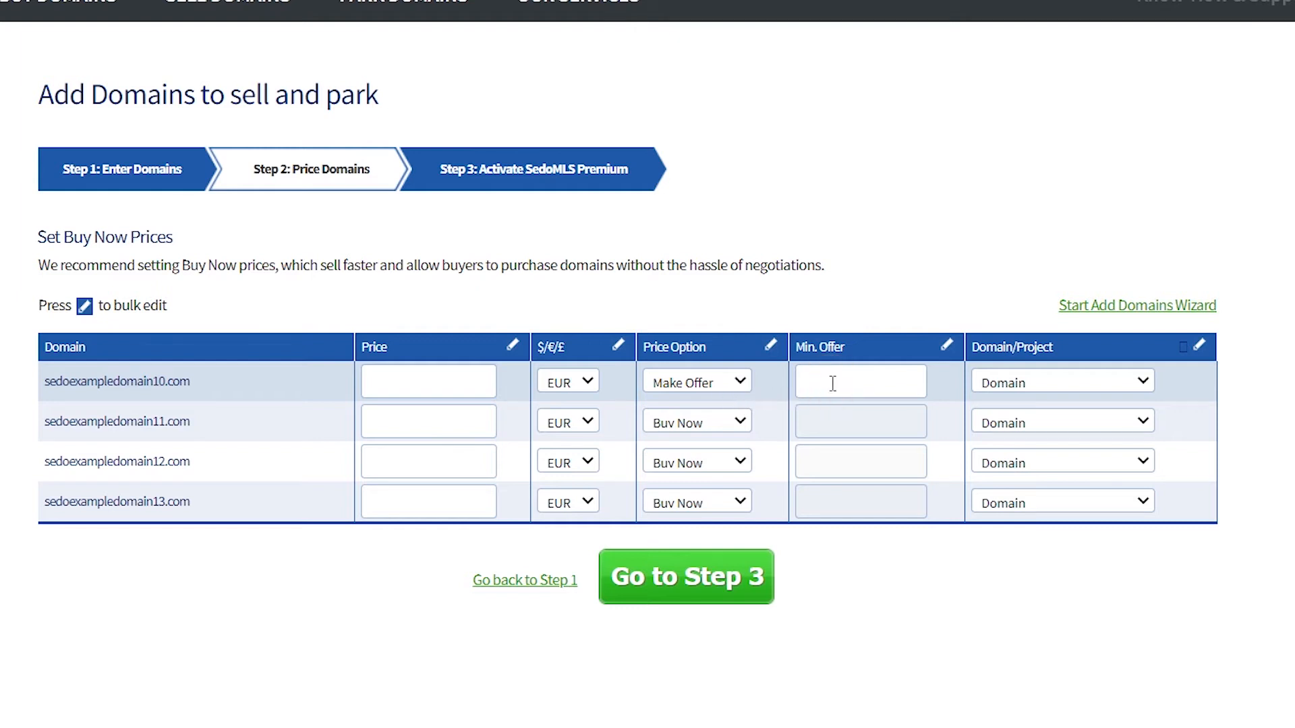
text(40)
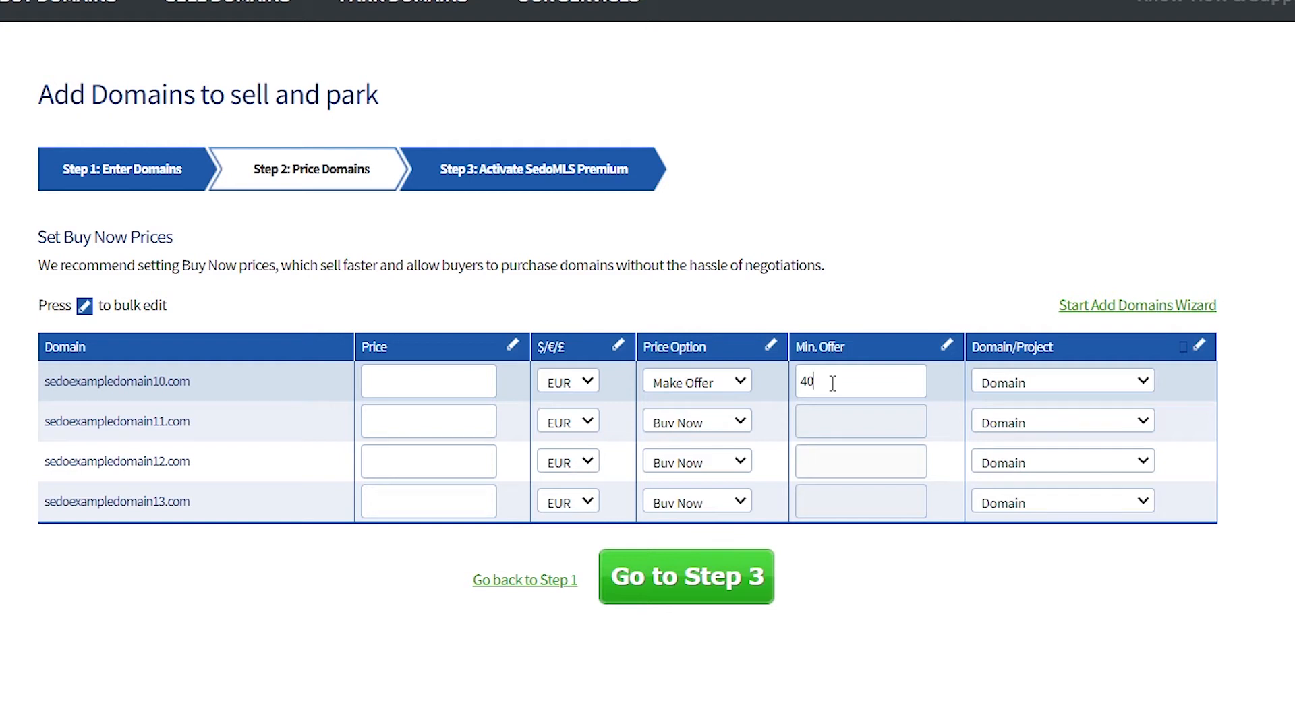
mouse_move(484, 396)
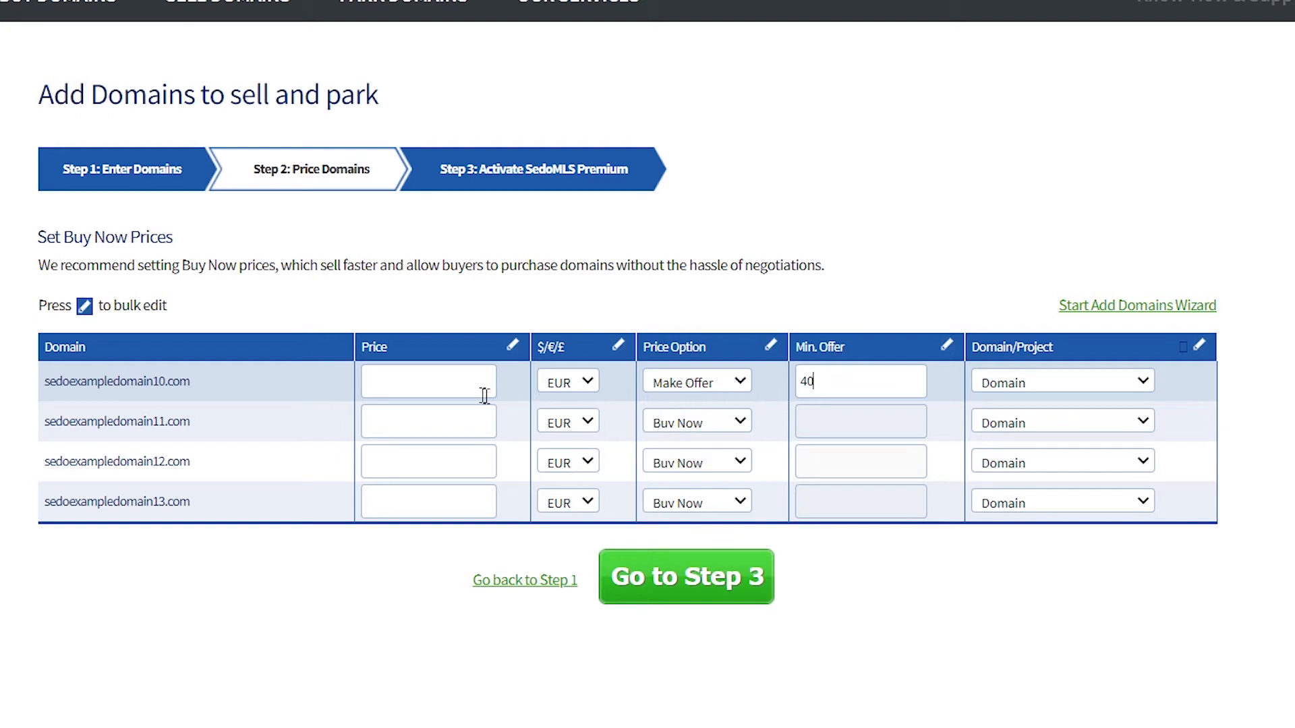
text(15)
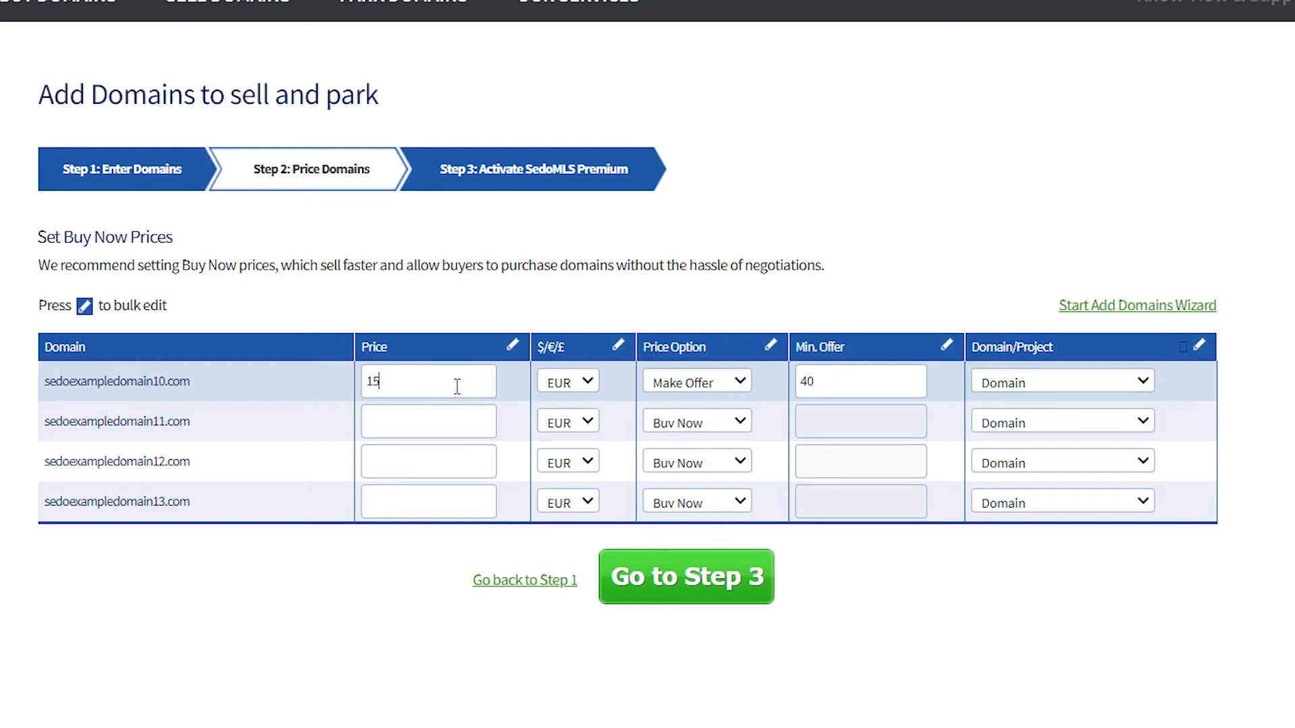
text(0)
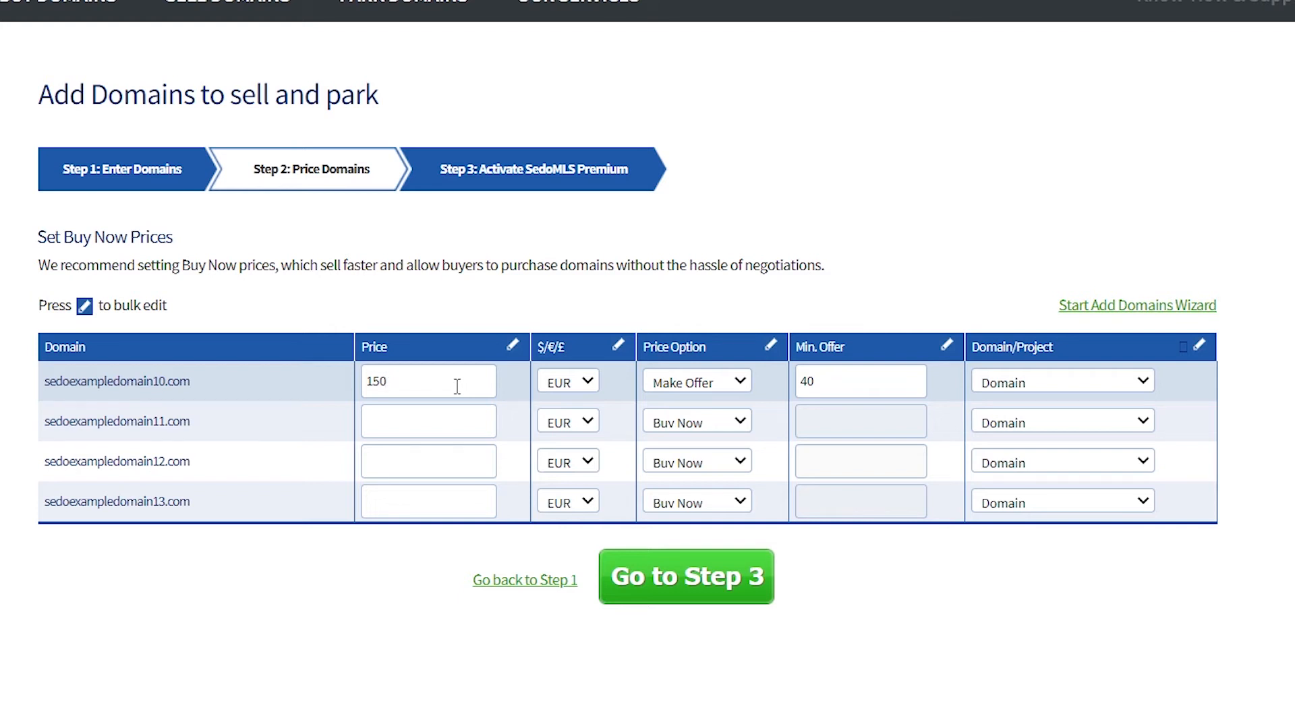
click(590, 381)
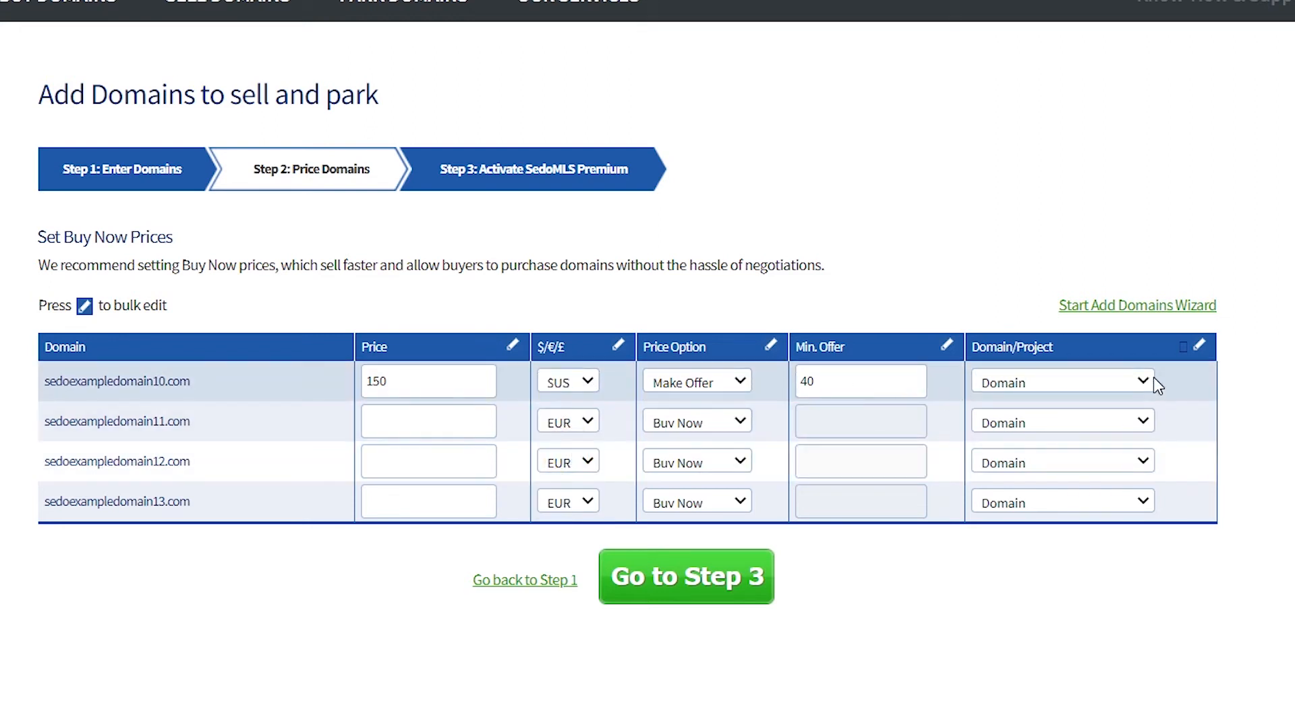
click(1063, 382)
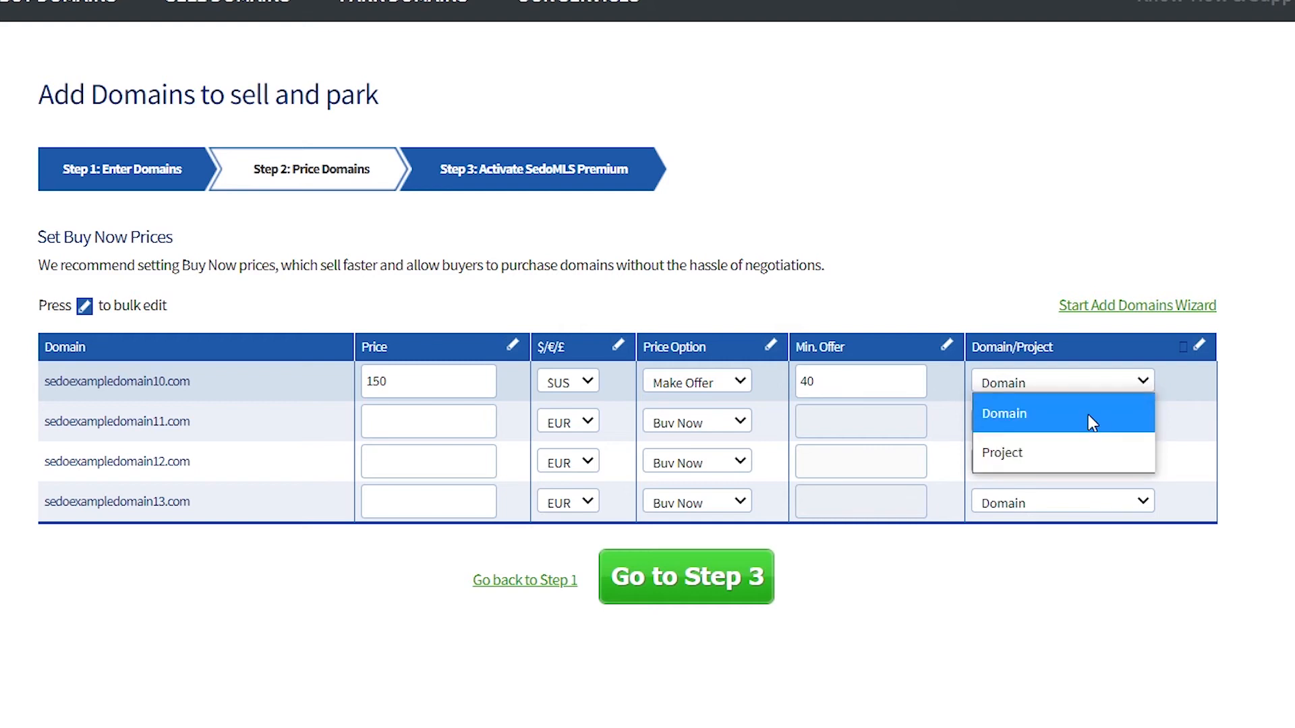
click(1003, 413)
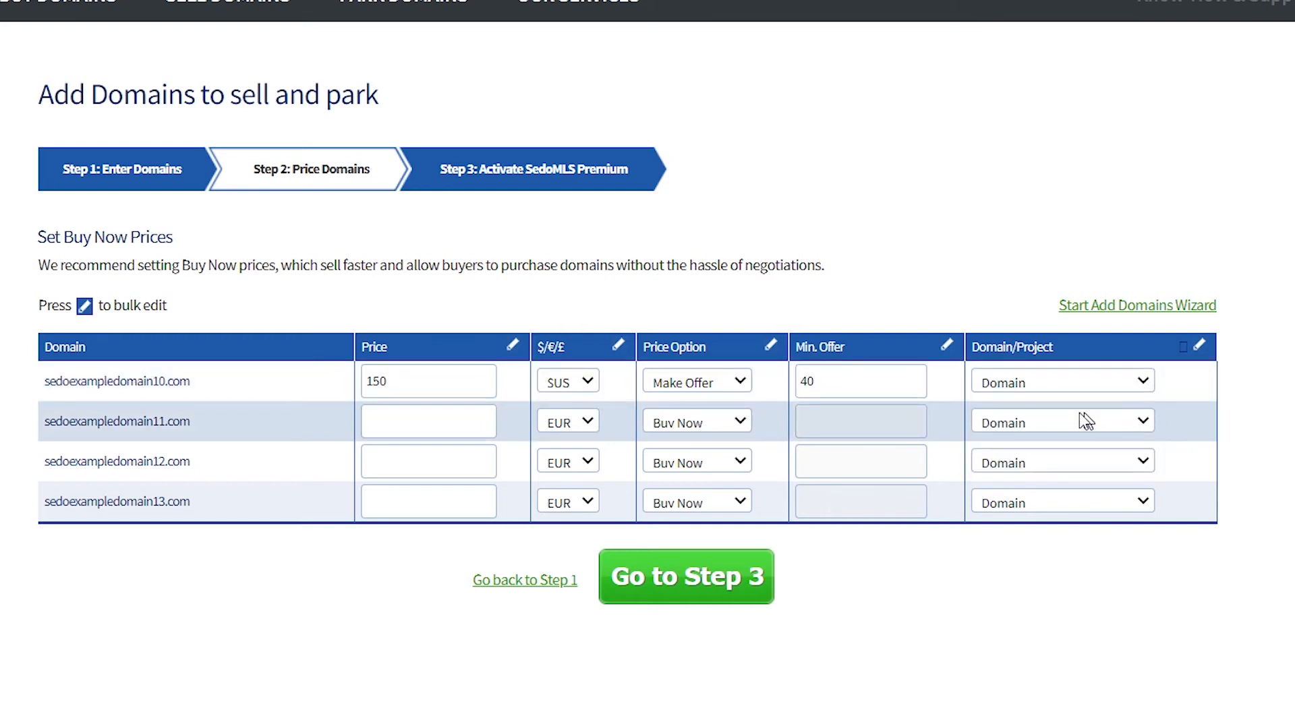
mouse_move(511, 348)
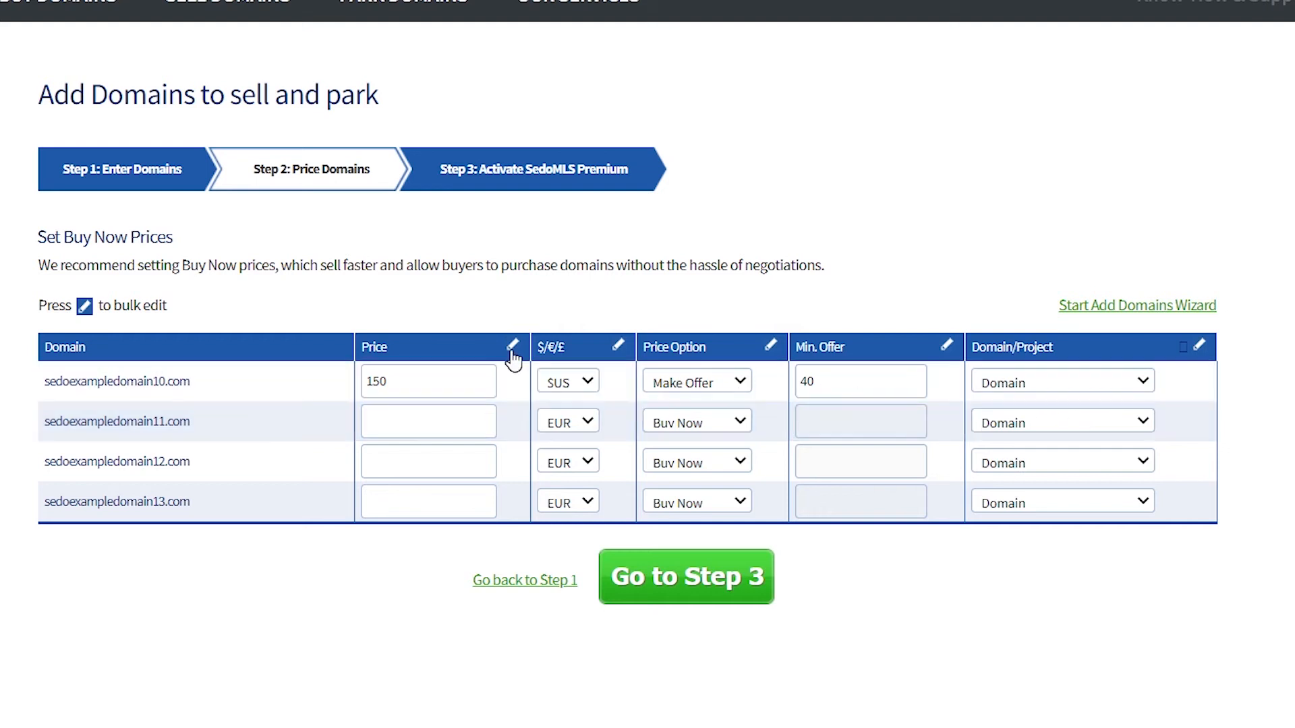
Bulk-edit the Price column to 200 and apply it to all four selected domains
click(512, 347)
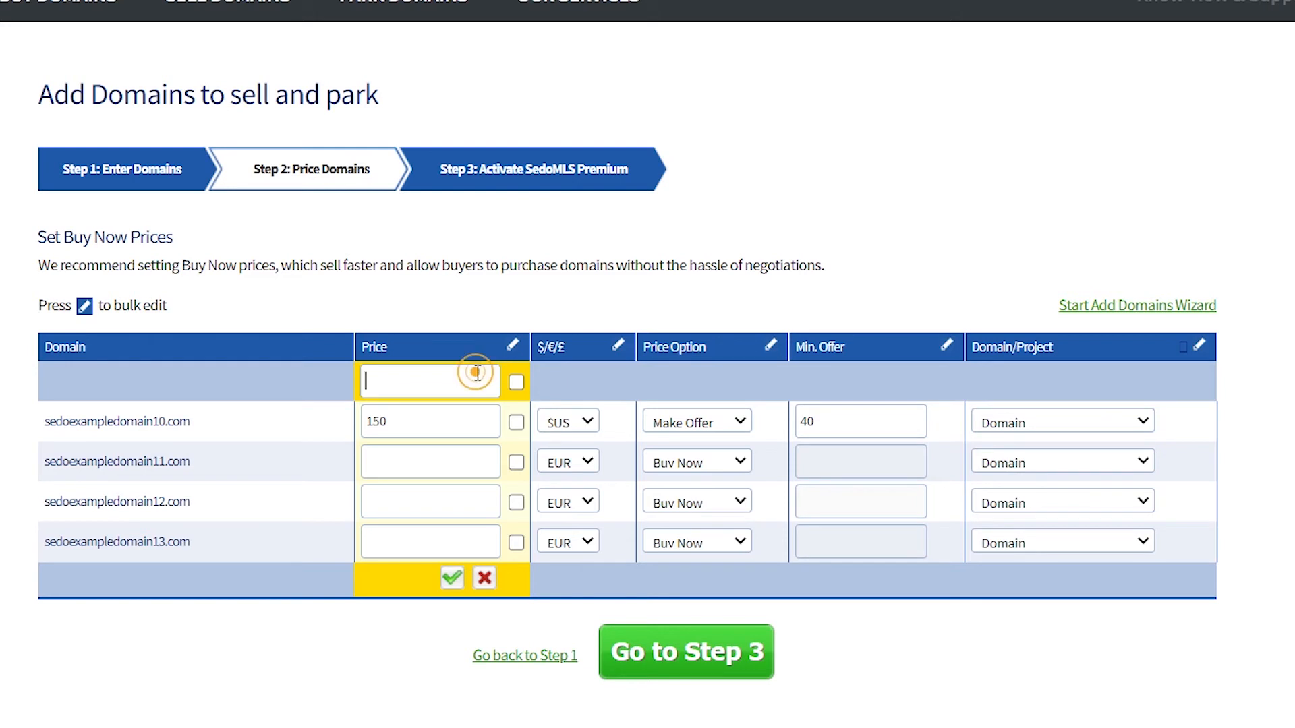
text(200)
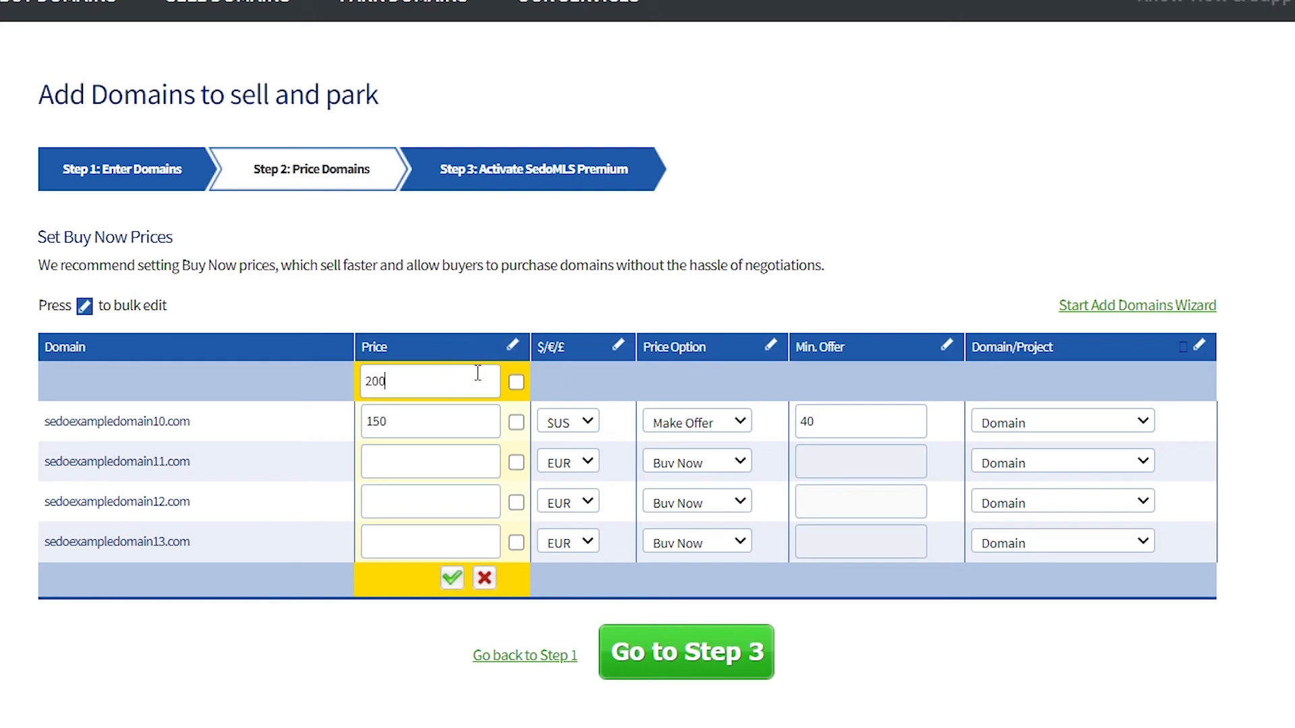
click(515, 461)
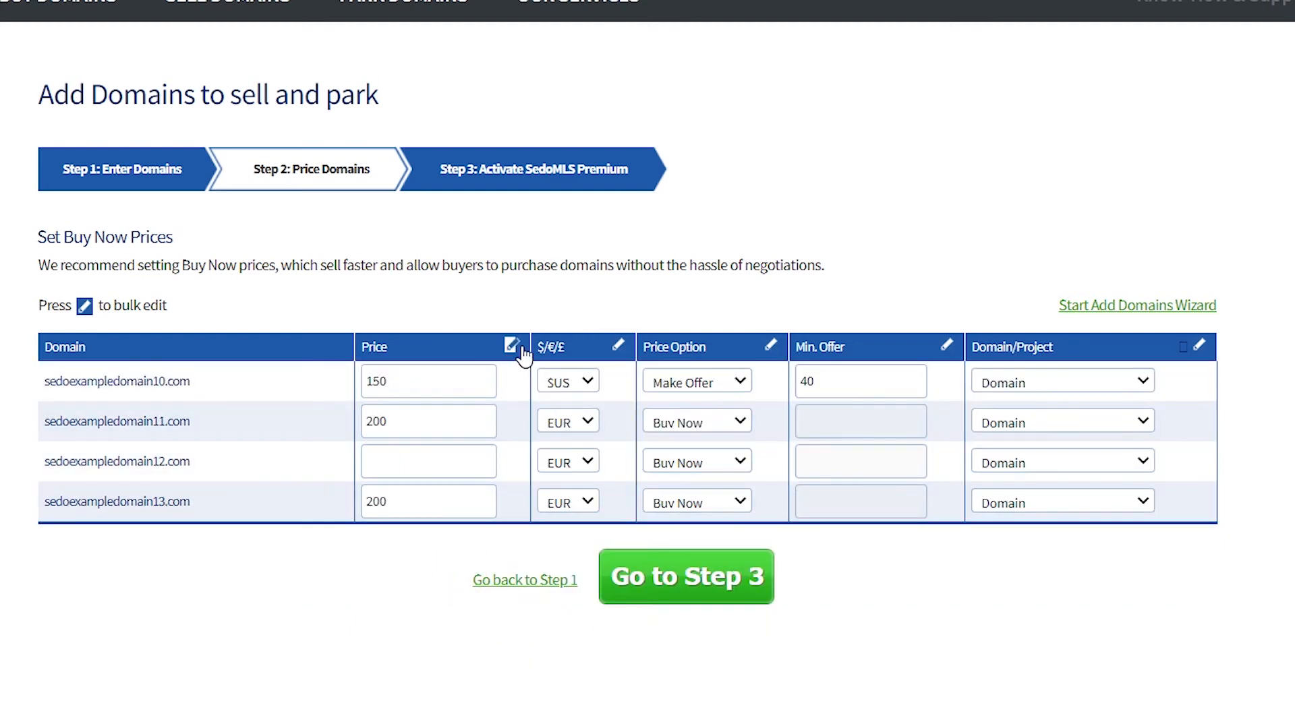
click(511, 346)
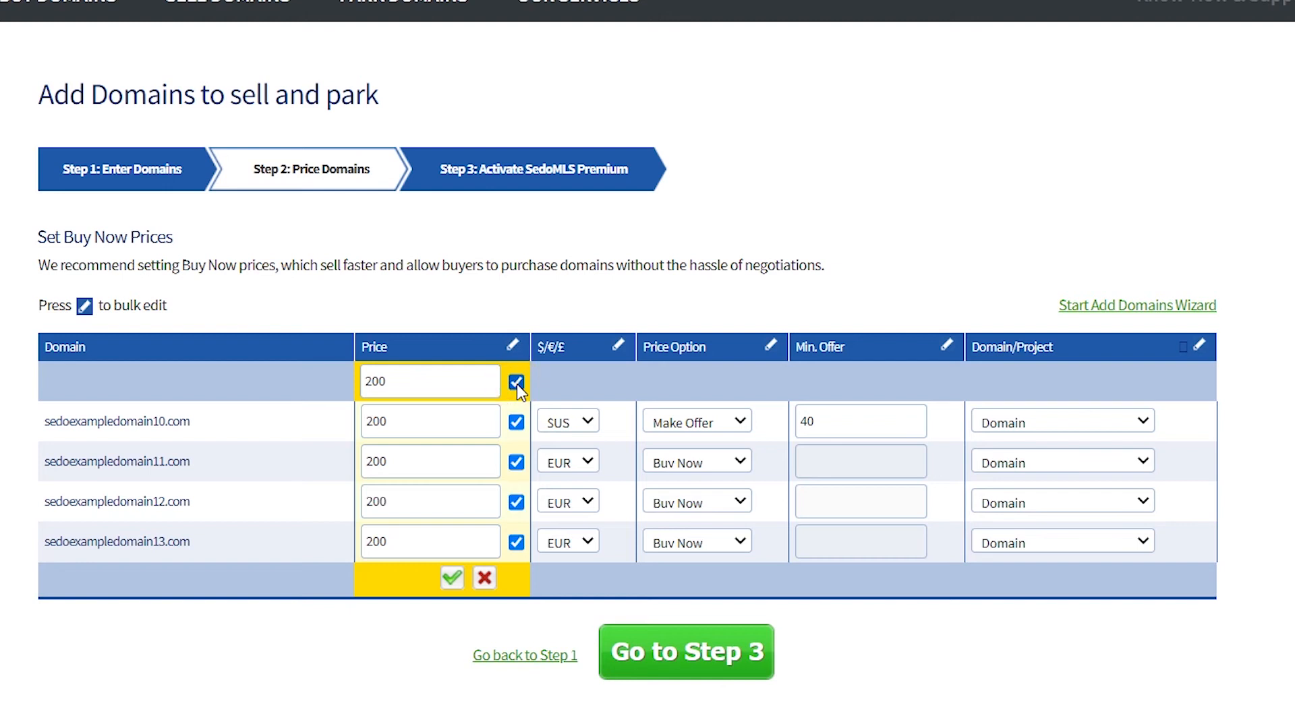
mouse_move(452, 578)
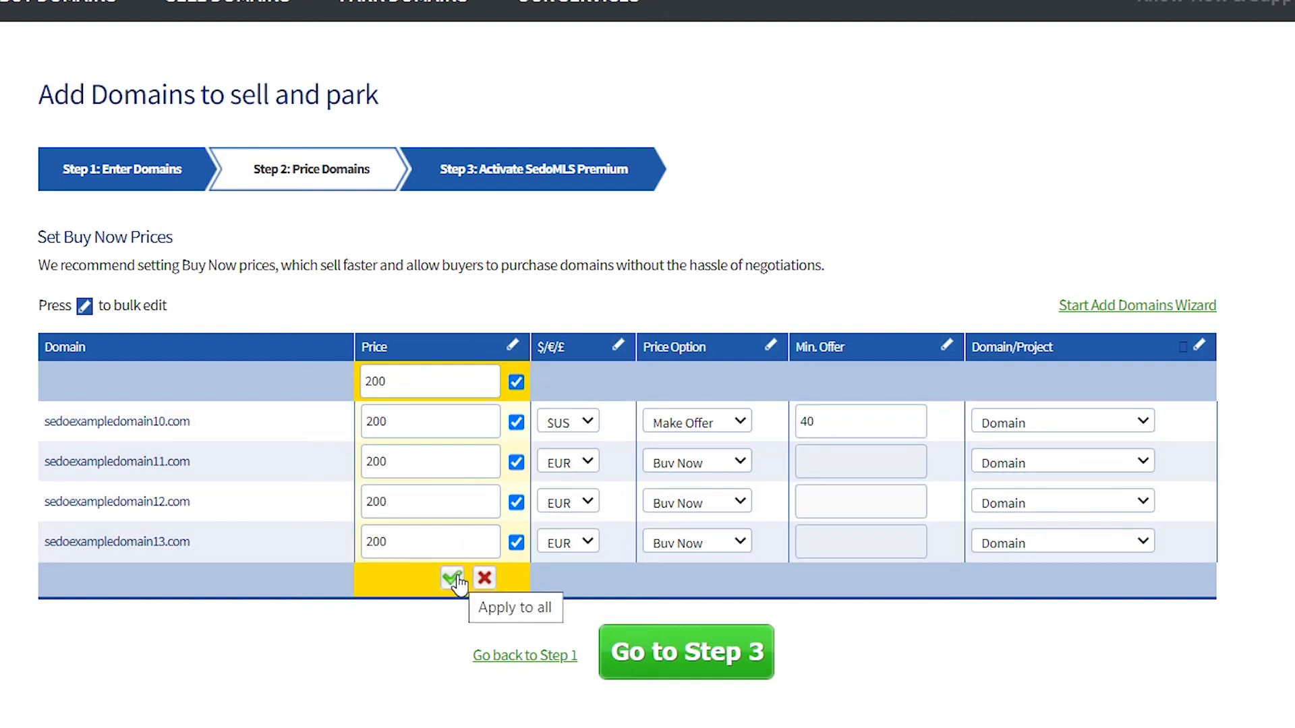
click(451, 577)
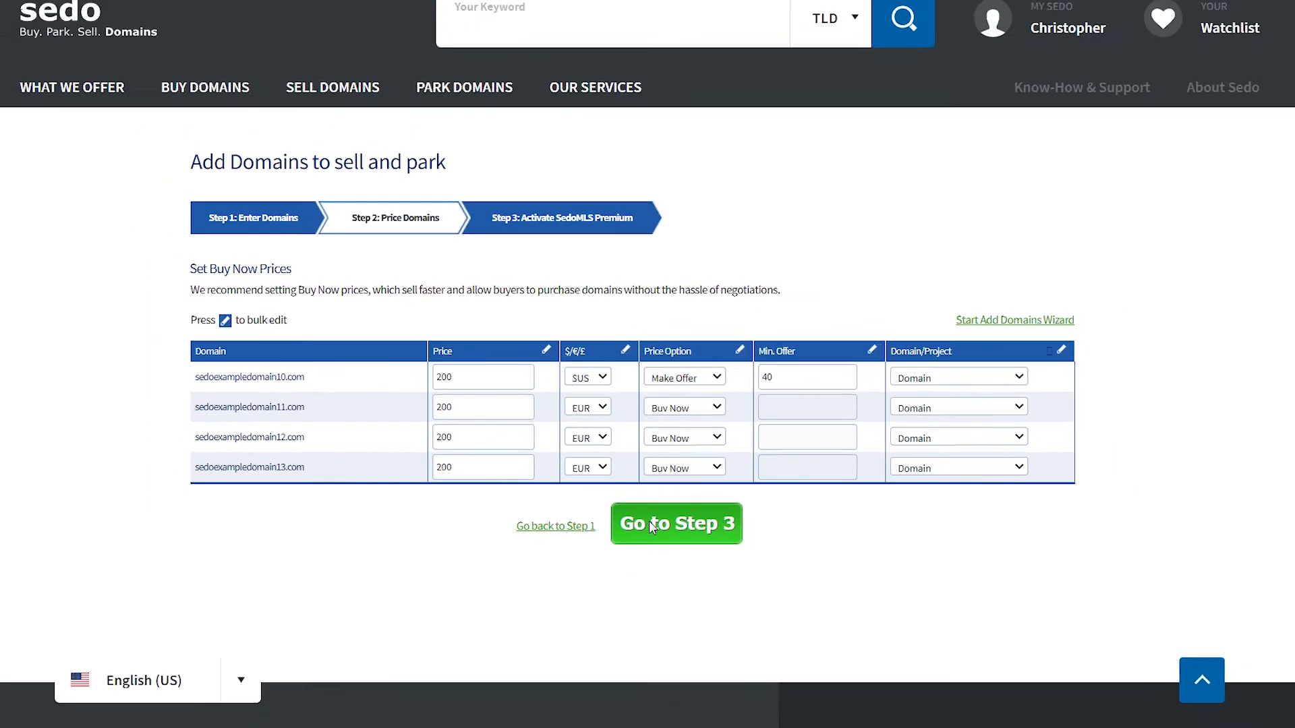
Move past the SedoMLS Premium step and finish adding the four domains
click(676, 524)
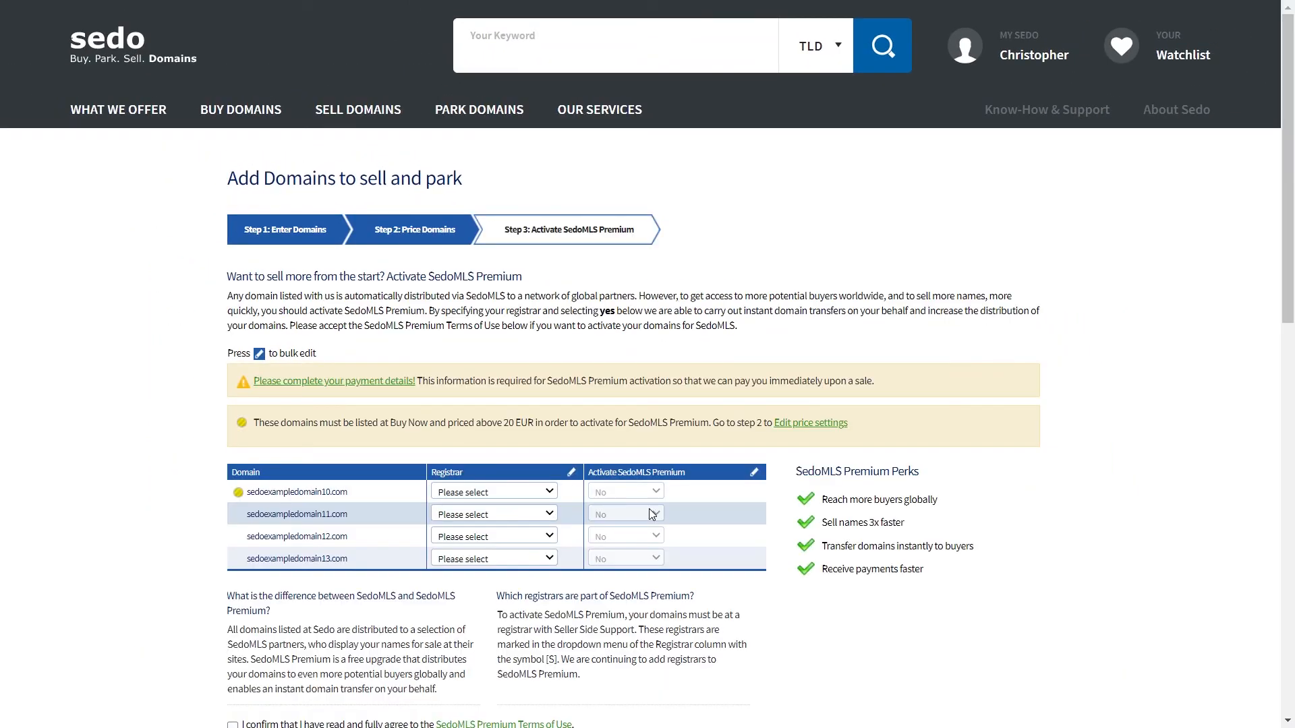
scroll(down, 3)
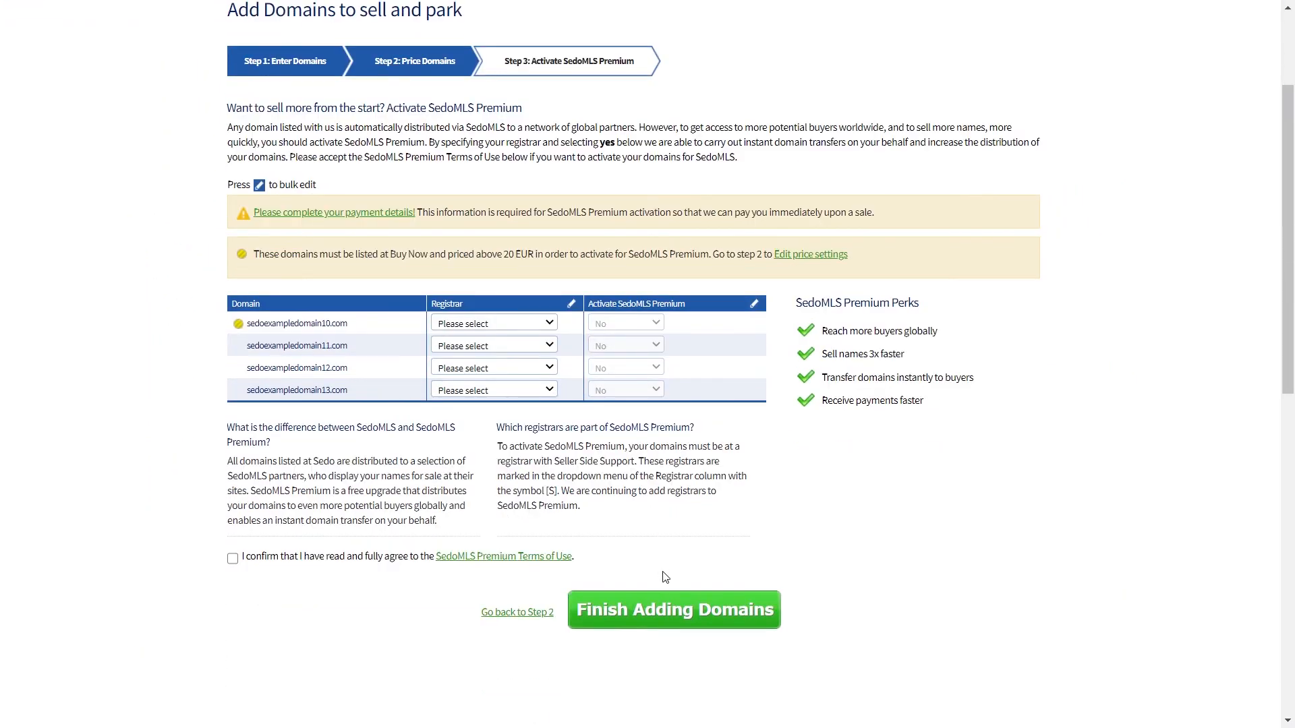
mouse_move(672, 609)
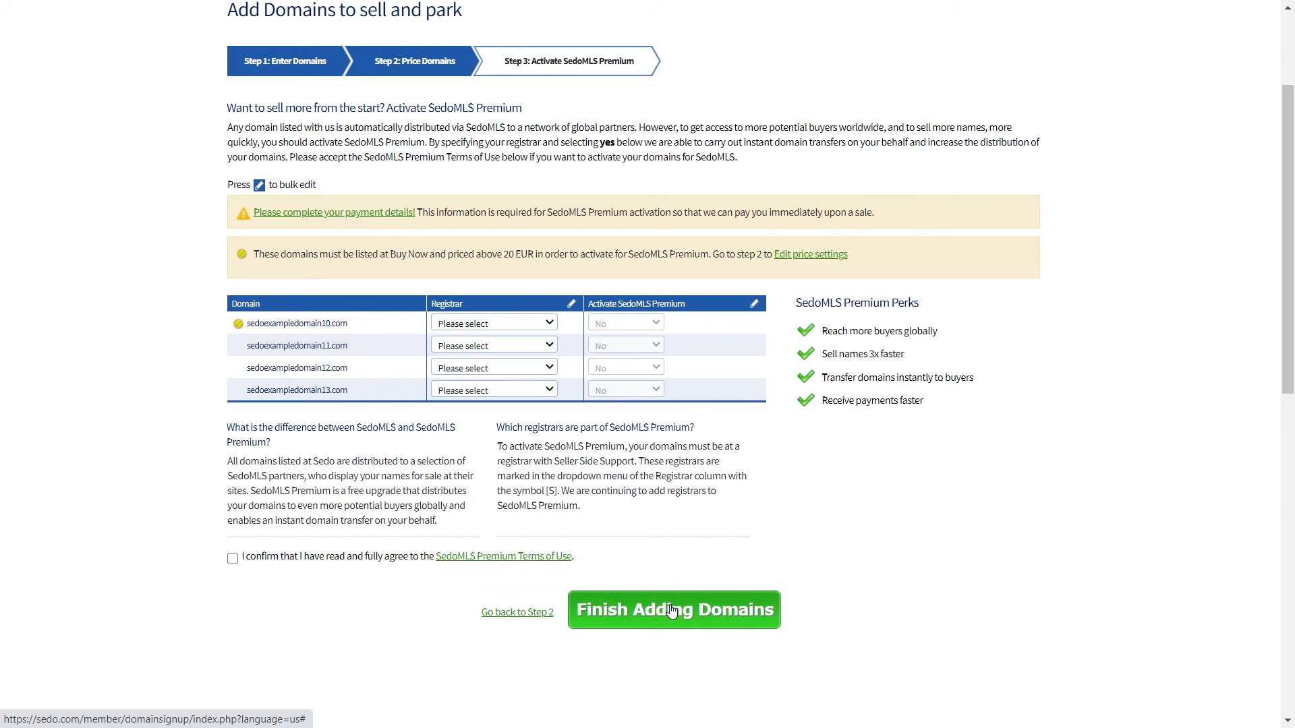
click(673, 610)
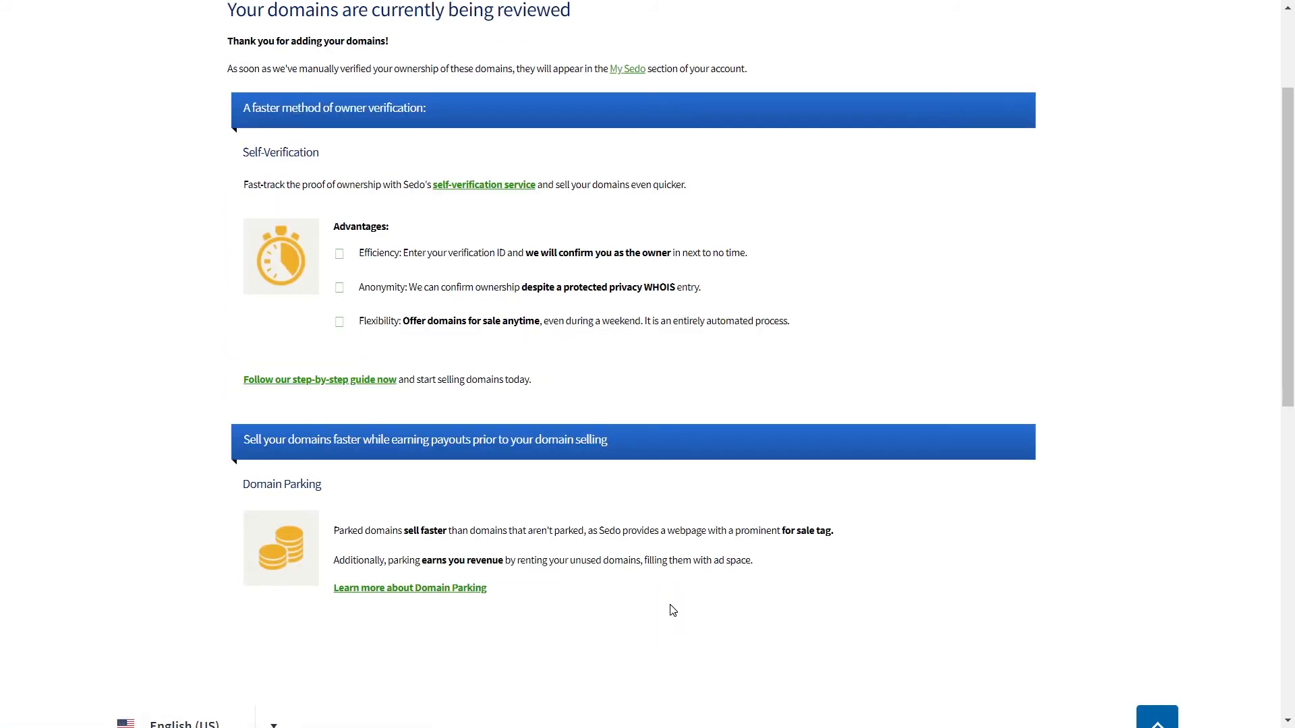